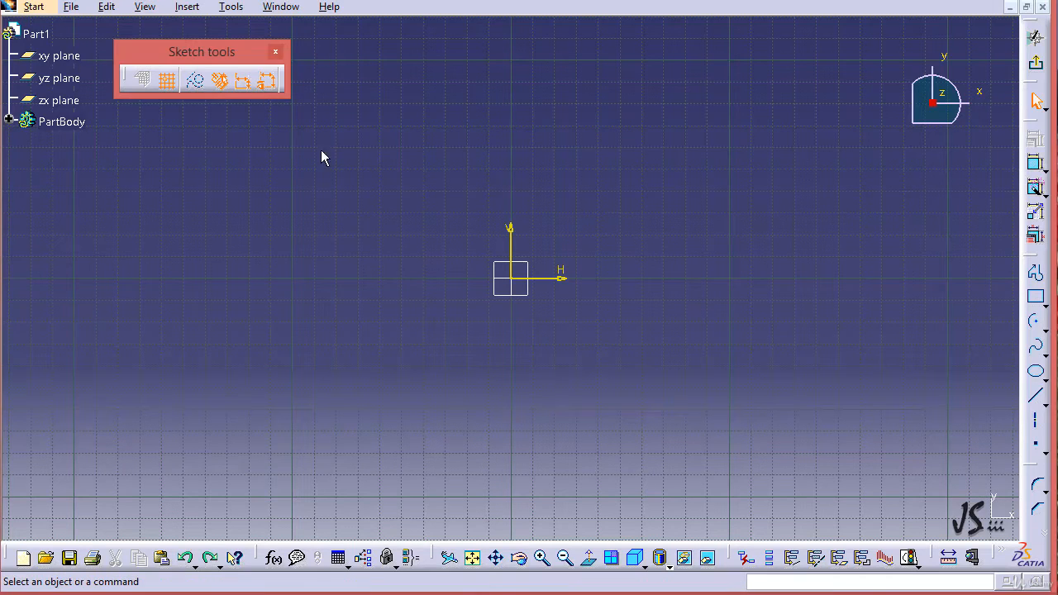
{"action": "mouse_move", "coordinate": [933, 235]}
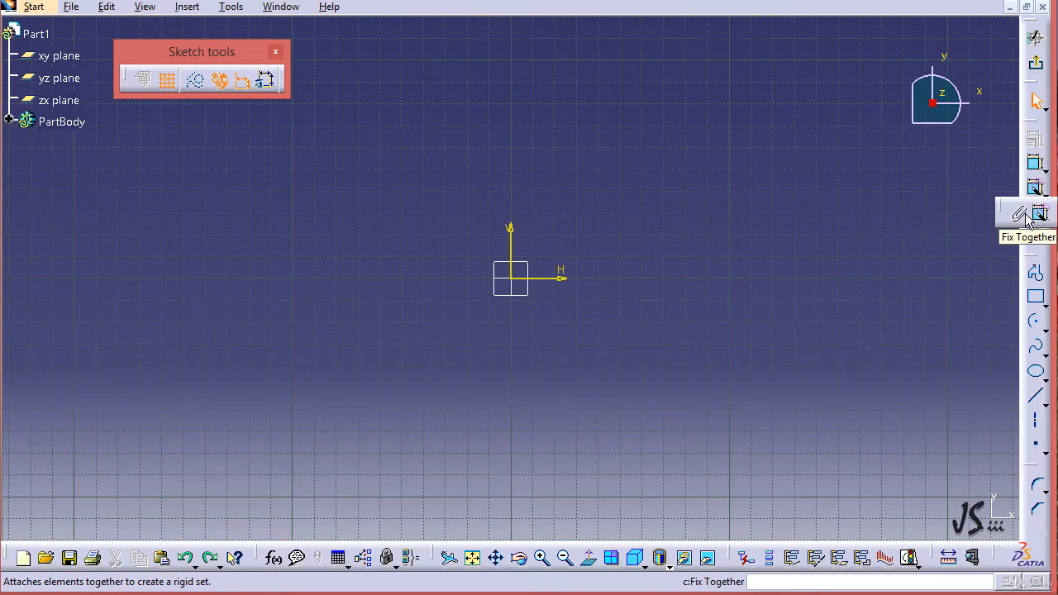
{"action": "mouse_move", "coordinate": [979, 300]}
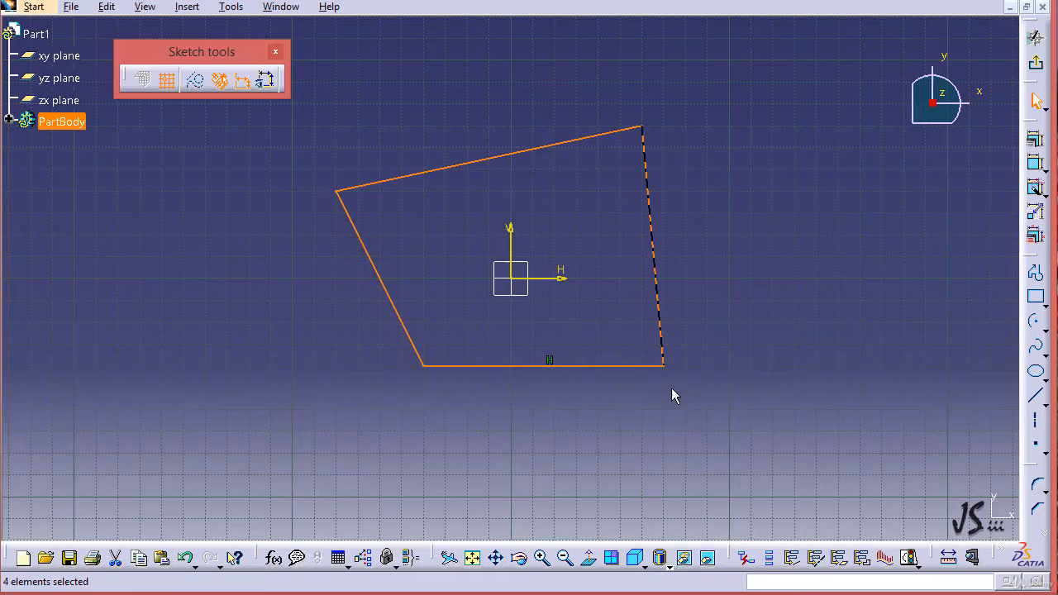
{"action": "mouse_move", "coordinate": [889, 404]}
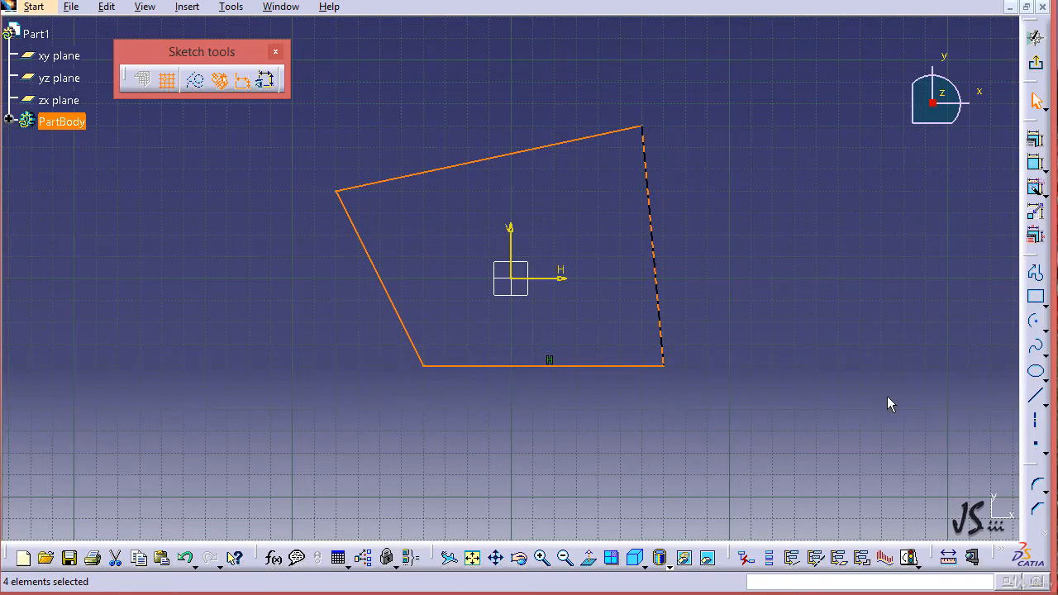
{"action": "mouse_move", "coordinate": [716, 291]}
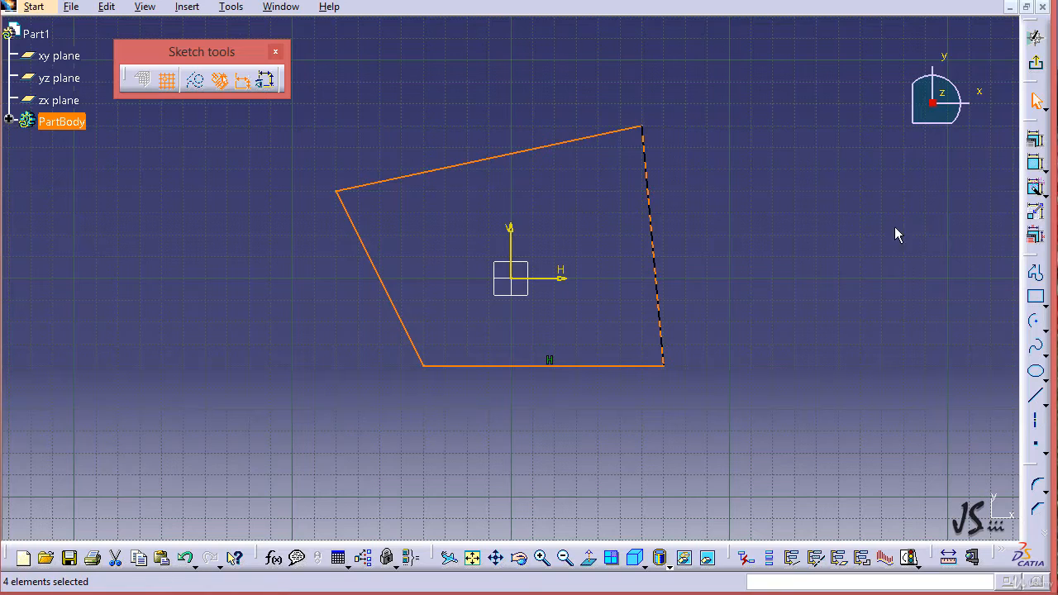
{"action": "mouse_move", "coordinate": [1035, 190]}
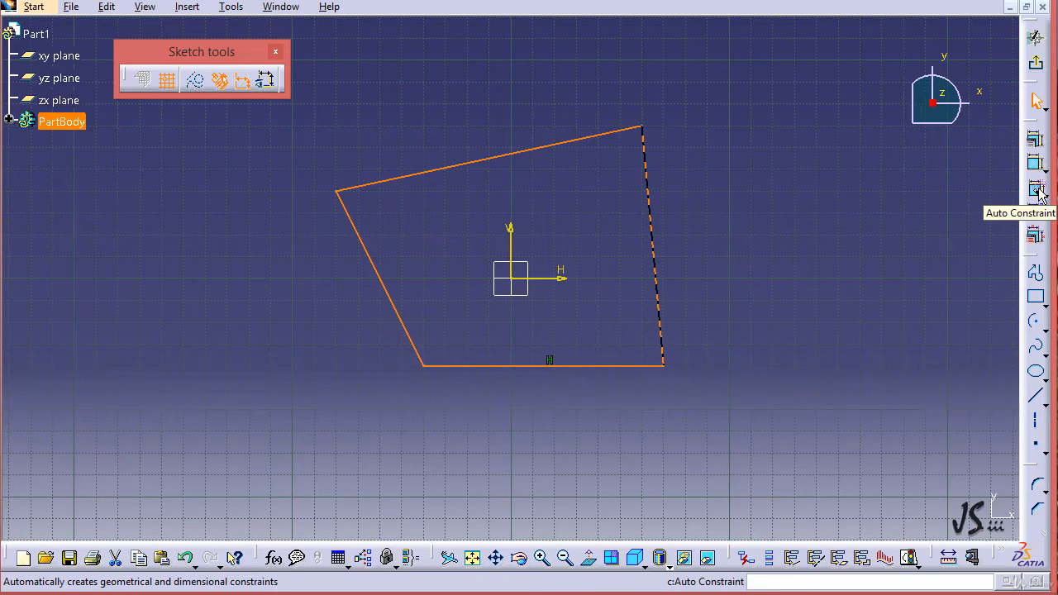
Browse the Insert > Constraint > Constraint Creation menu toward Auto Constraint.
{"action": "left_click", "coordinate": [187, 6]}
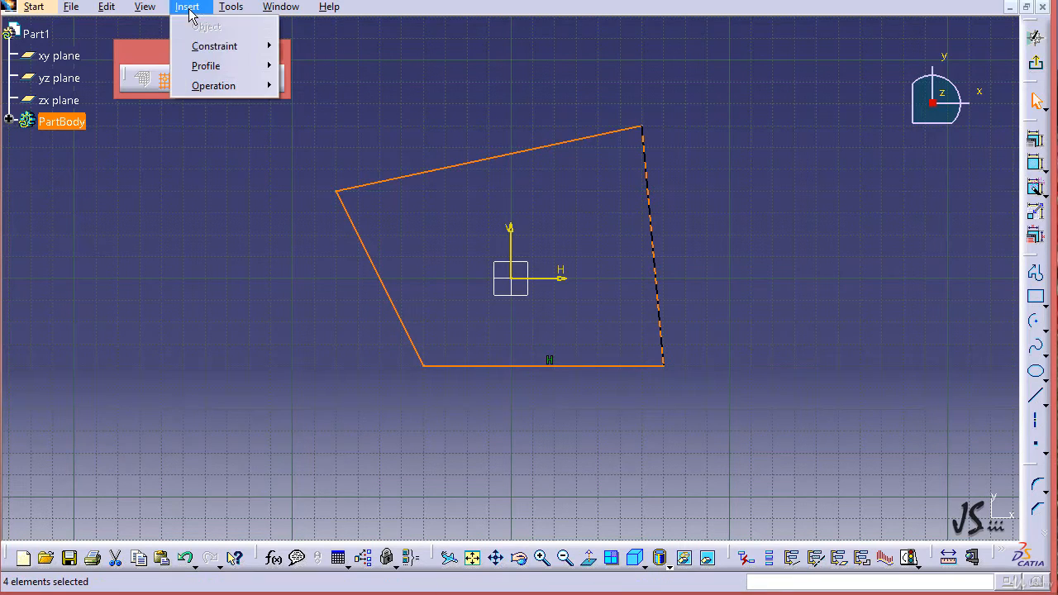
{"action": "mouse_move", "coordinate": [215, 47]}
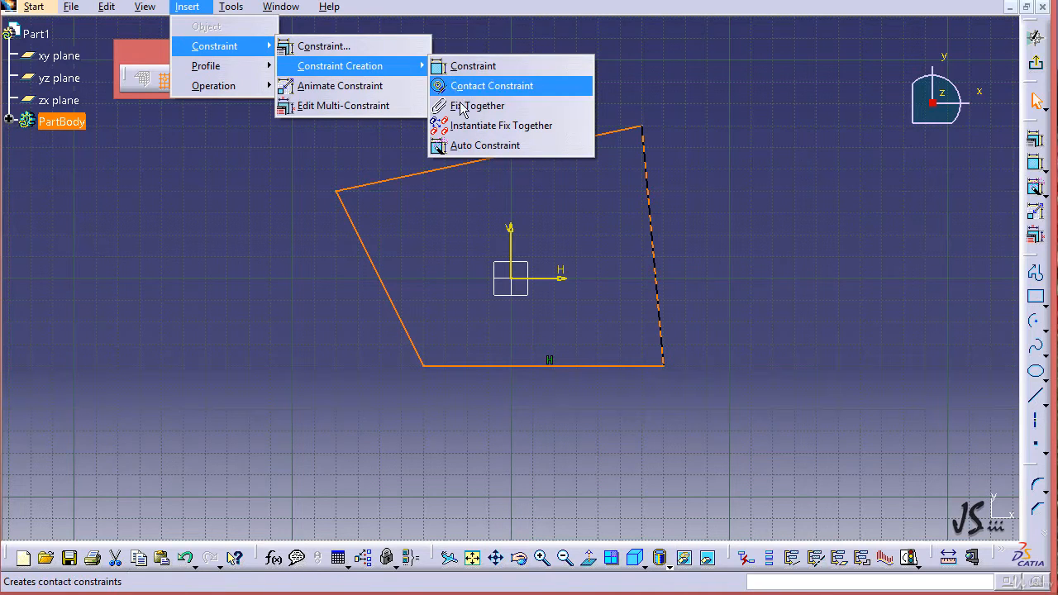
{"action": "mouse_move", "coordinate": [486, 146]}
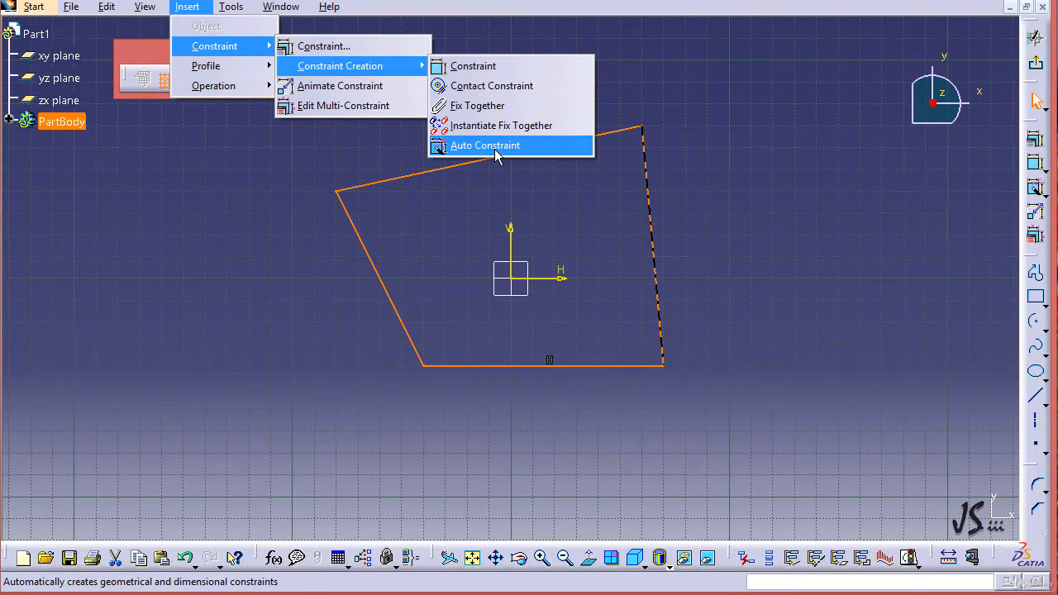
Start Auto Constraint with the profile's four lines as the elements to constrain.
{"action": "left_click", "coordinate": [486, 145]}
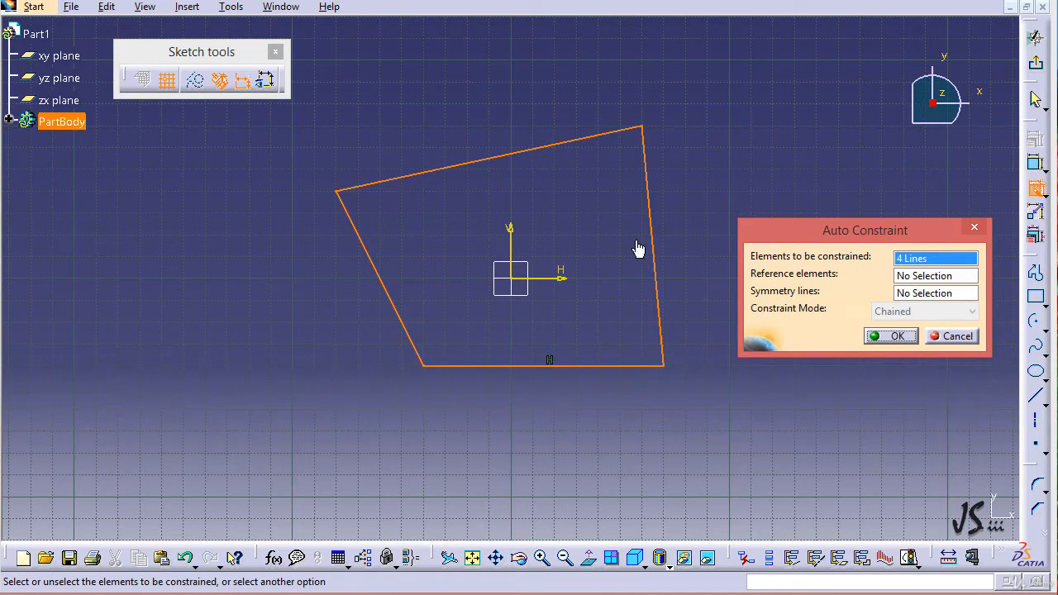
{"action": "mouse_move", "coordinate": [575, 225]}
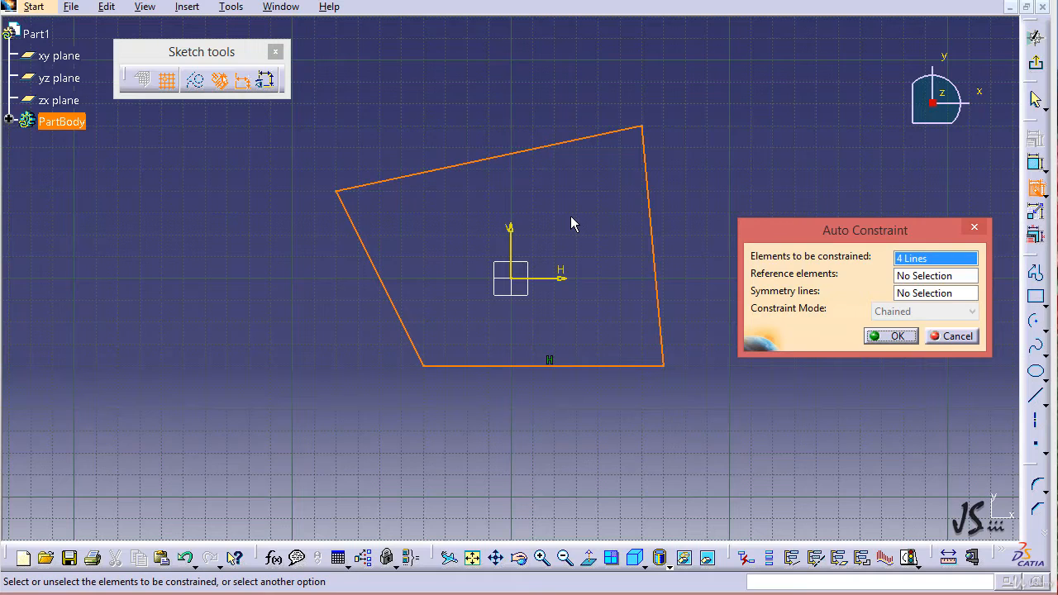
{"action": "mouse_move", "coordinate": [800, 309]}
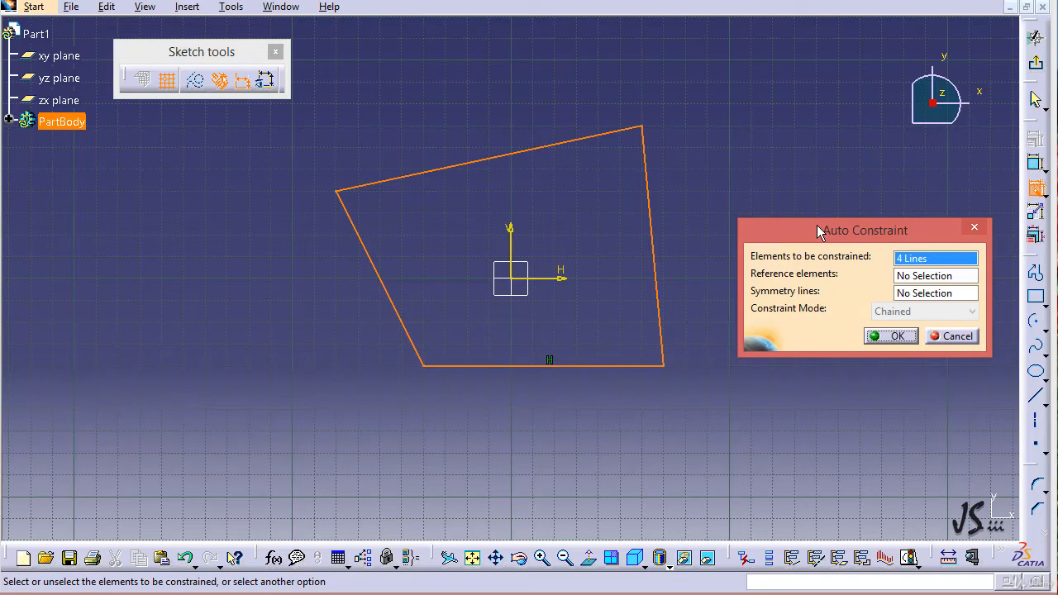
{"action": "mouse_move", "coordinate": [873, 324]}
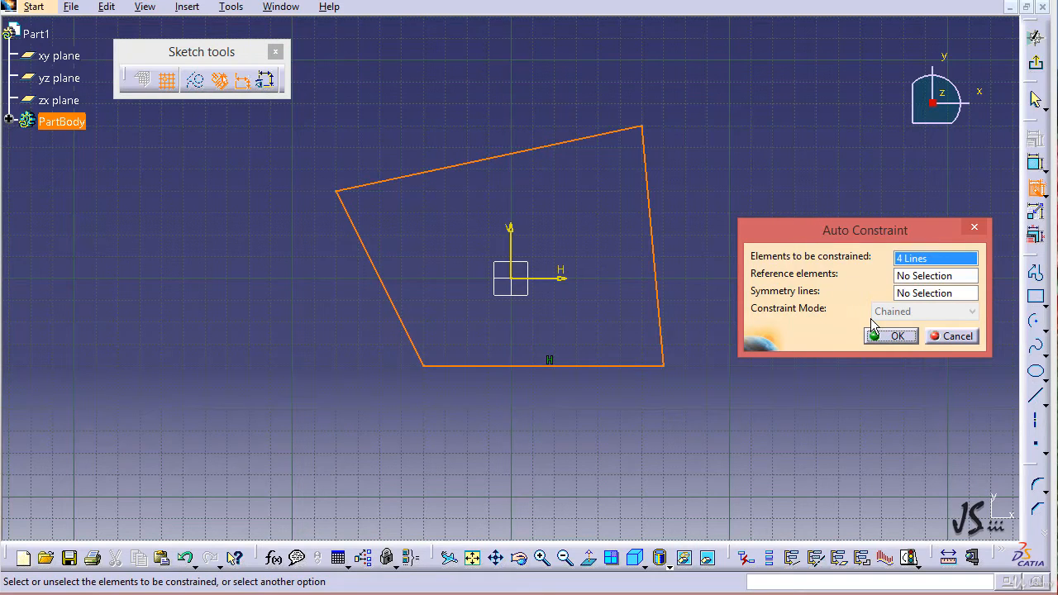
{"action": "mouse_move", "coordinate": [620, 261]}
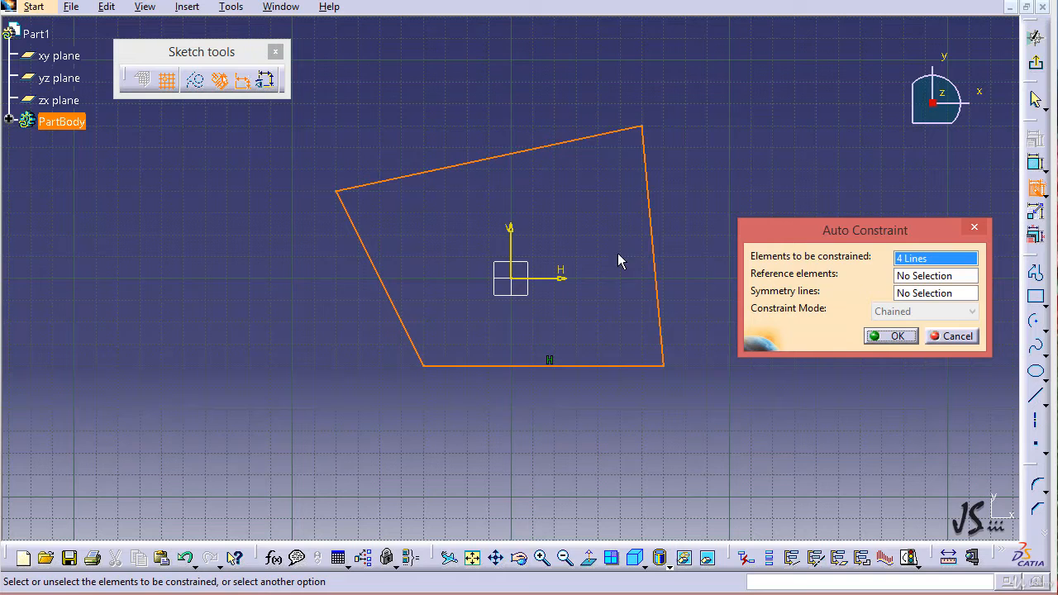
Confirm Auto Constraint so all four sides of the profile receive length dimensions.
{"action": "left_click", "coordinate": [889, 336]}
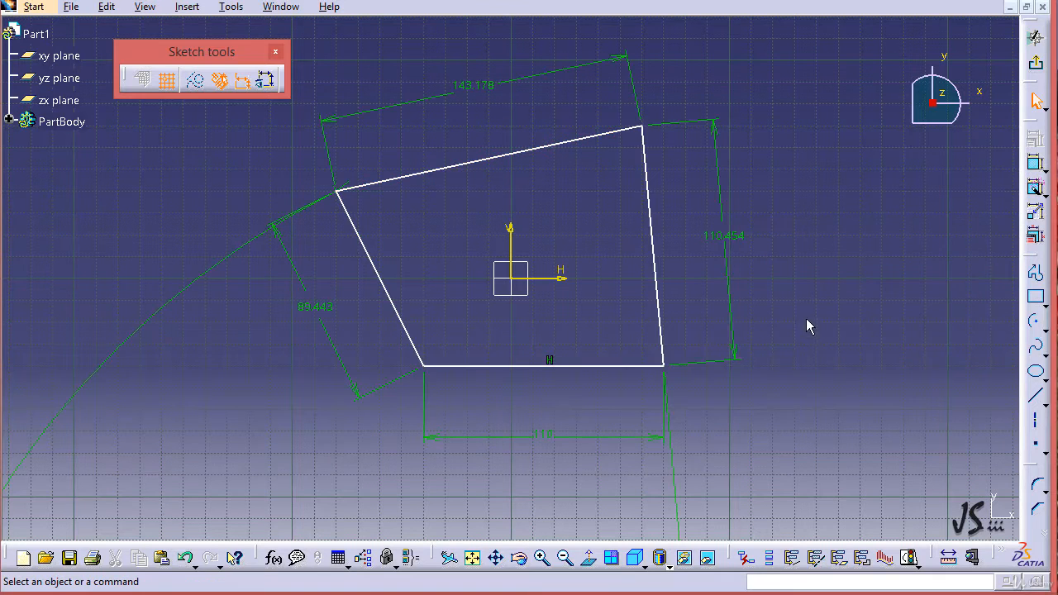
{"action": "mouse_move", "coordinate": [539, 208]}
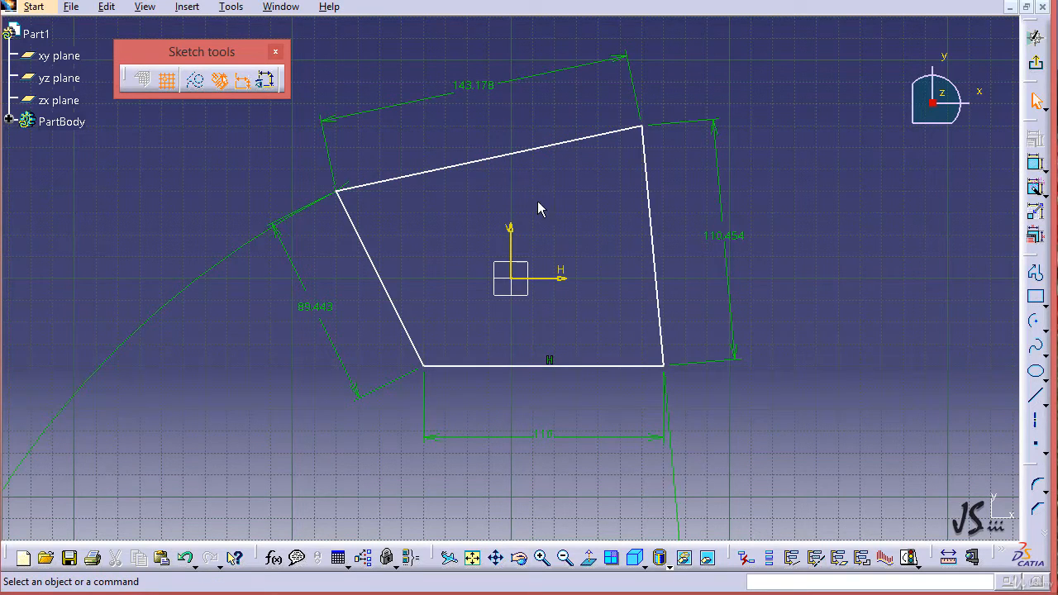
{"action": "mouse_move", "coordinate": [702, 159]}
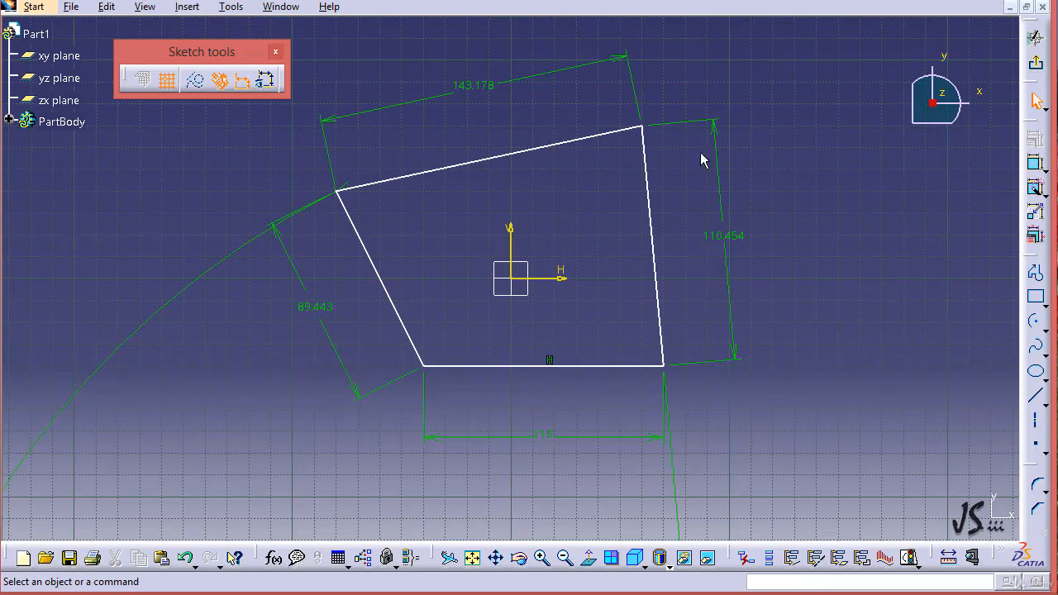
{"action": "mouse_move", "coordinate": [615, 285]}
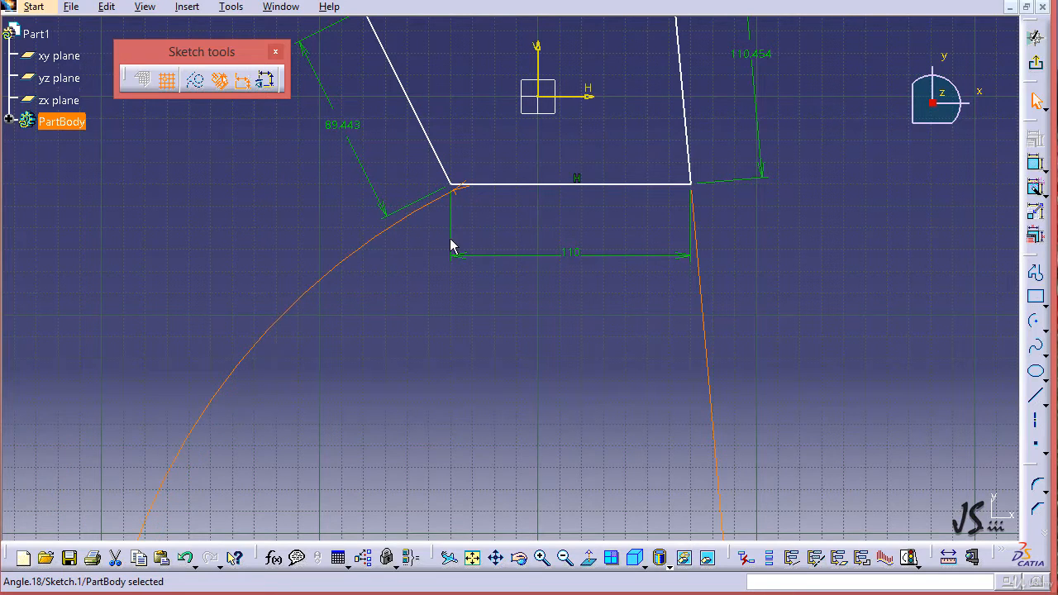
{"action": "mouse_move", "coordinate": [604, 279]}
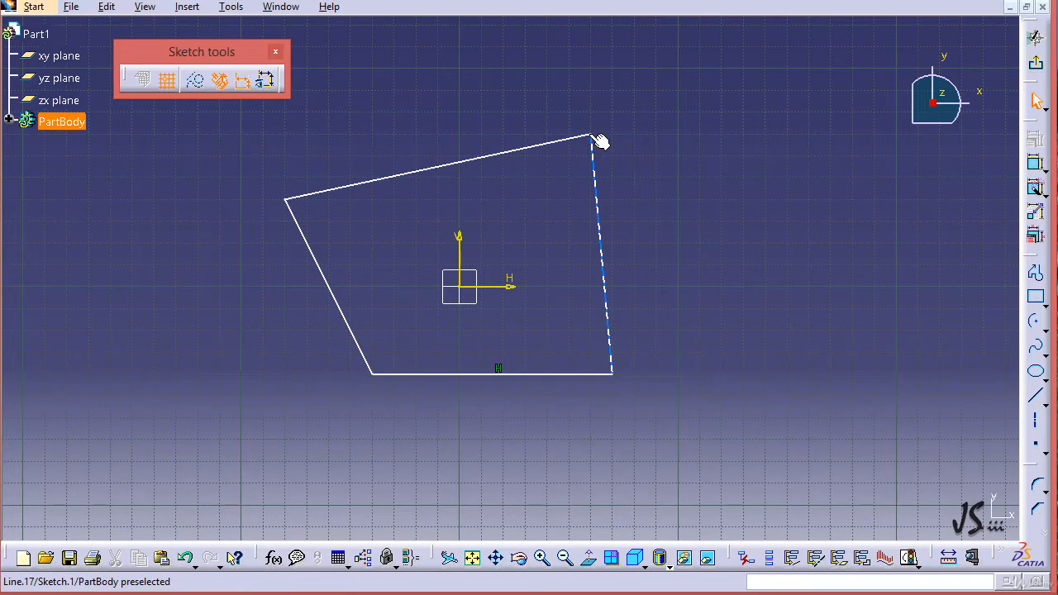
Drag the top-right corner until the right edge is vertical, then select the whole profile.
{"action": "left_click", "coordinate": [608, 135]}
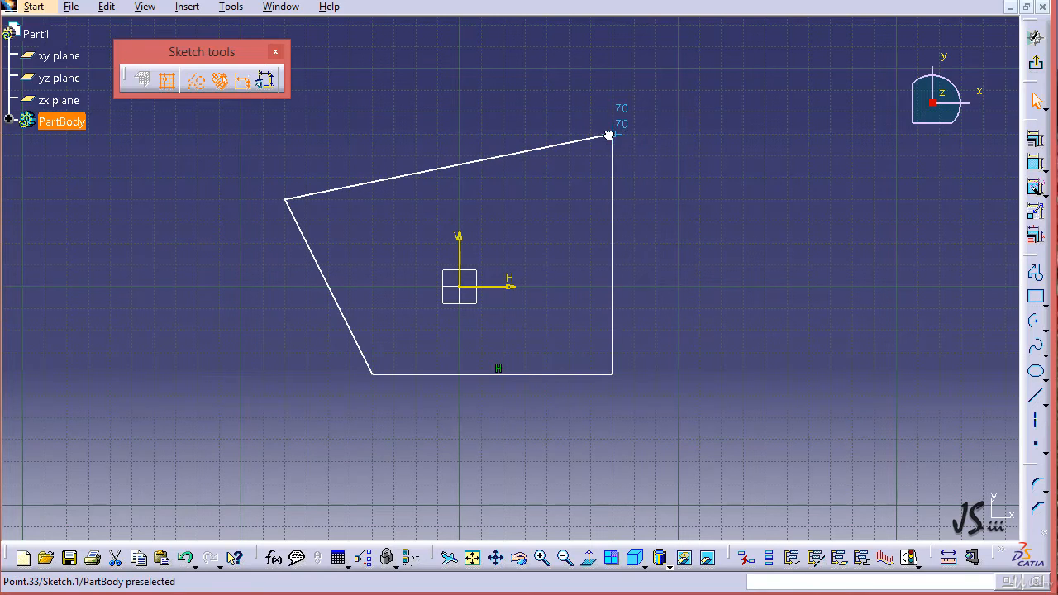
{"action": "mouse_move", "coordinate": [520, 374]}
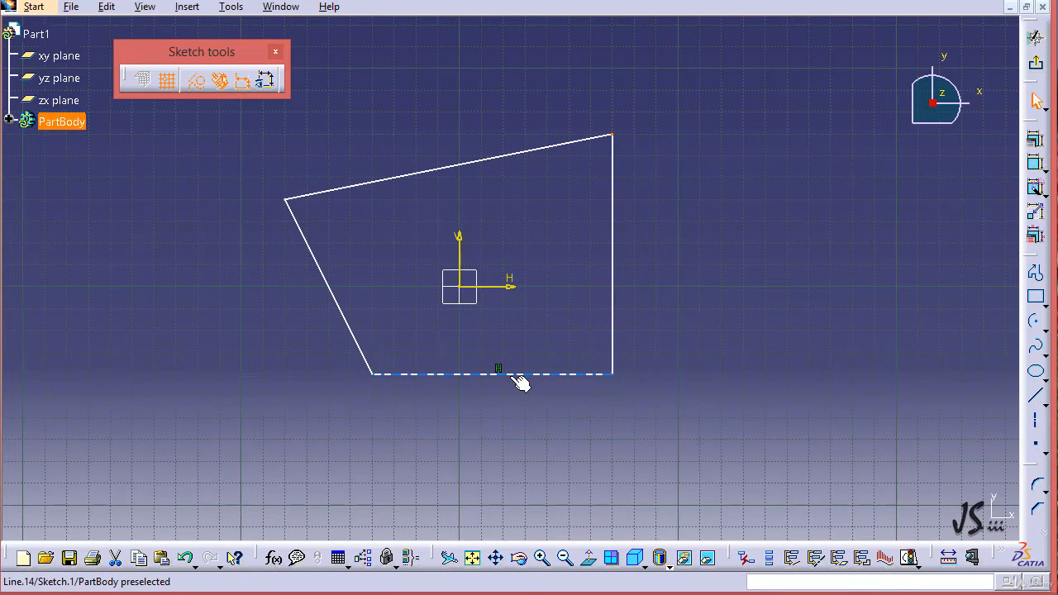
{"action": "left_click", "coordinate": [497, 372]}
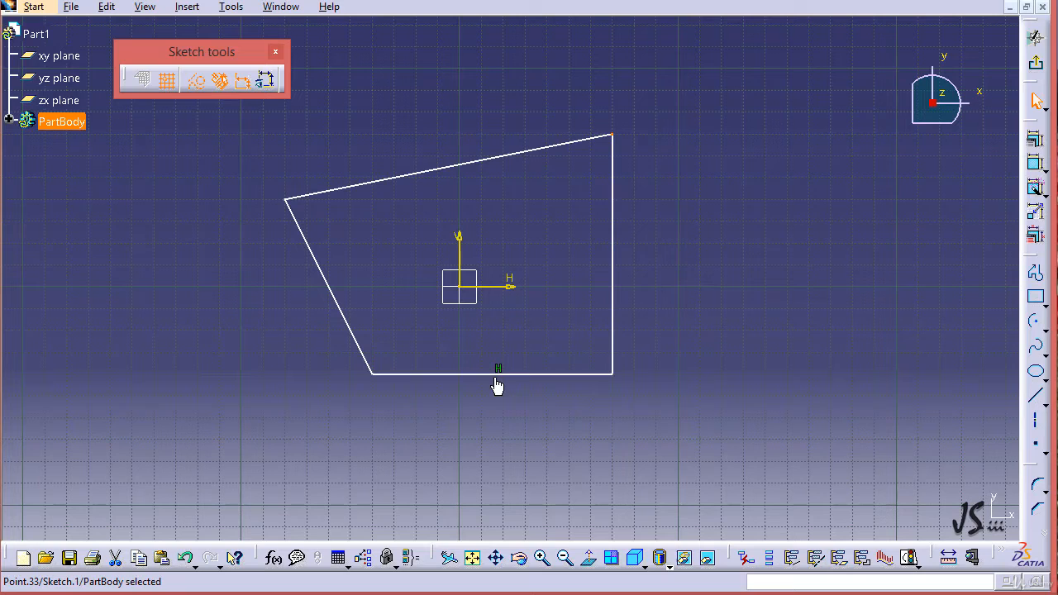
{"action": "mouse_move", "coordinate": [496, 387]}
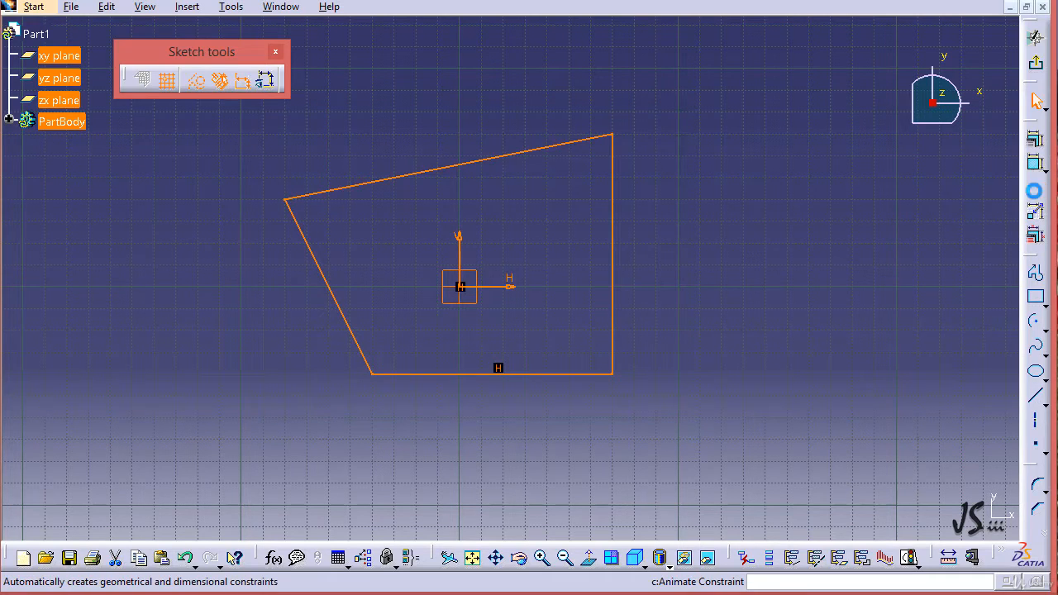
Re-run Auto Constraint on the four lines, keeping the vertical right edge and horizontal base.
{"action": "left_click", "coordinate": [195, 80]}
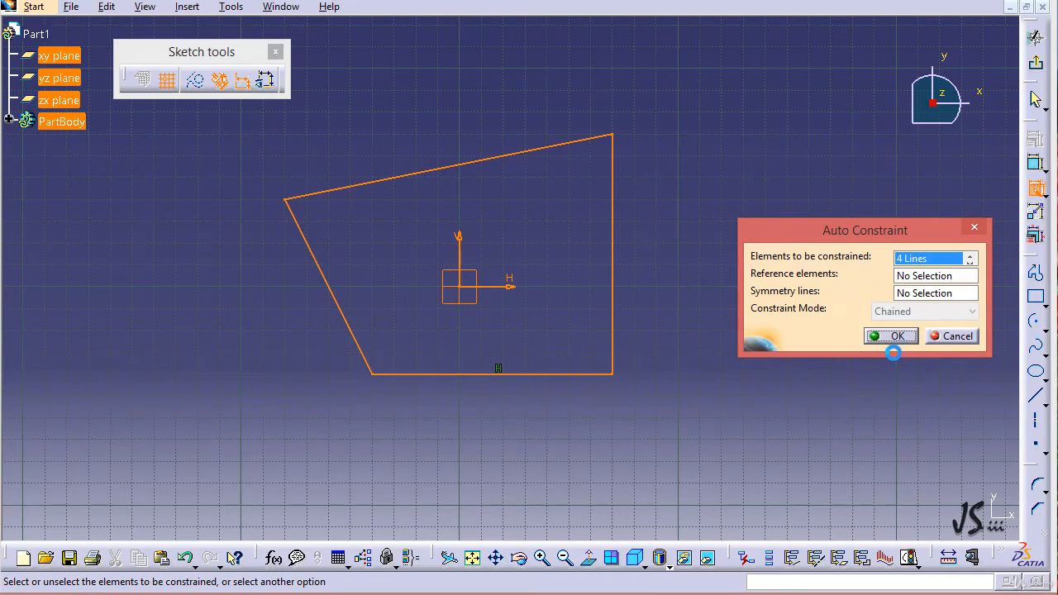
{"action": "left_click", "coordinate": [889, 335]}
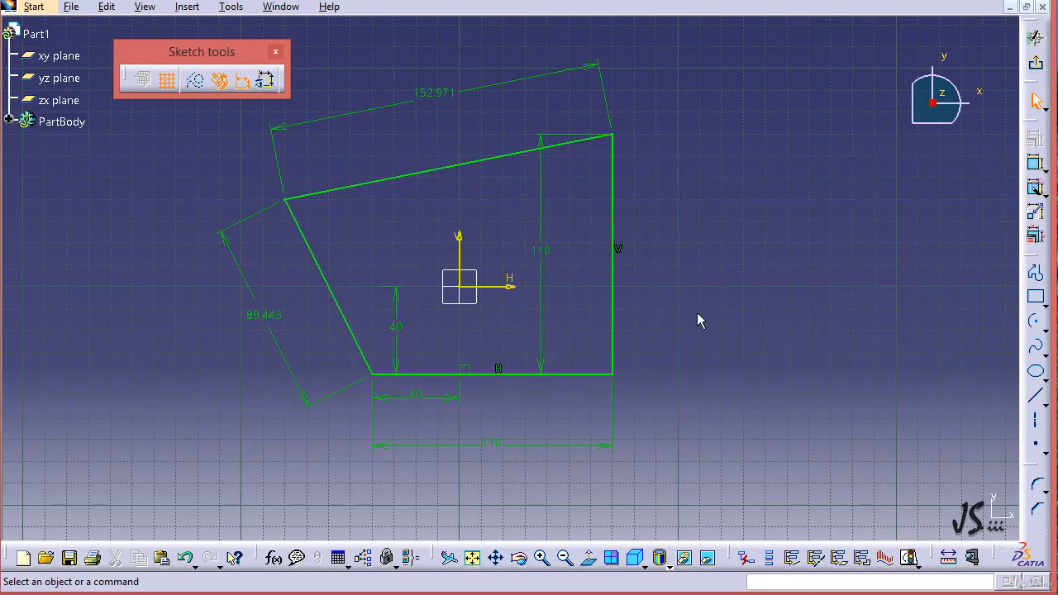
{"action": "mouse_move", "coordinate": [421, 322]}
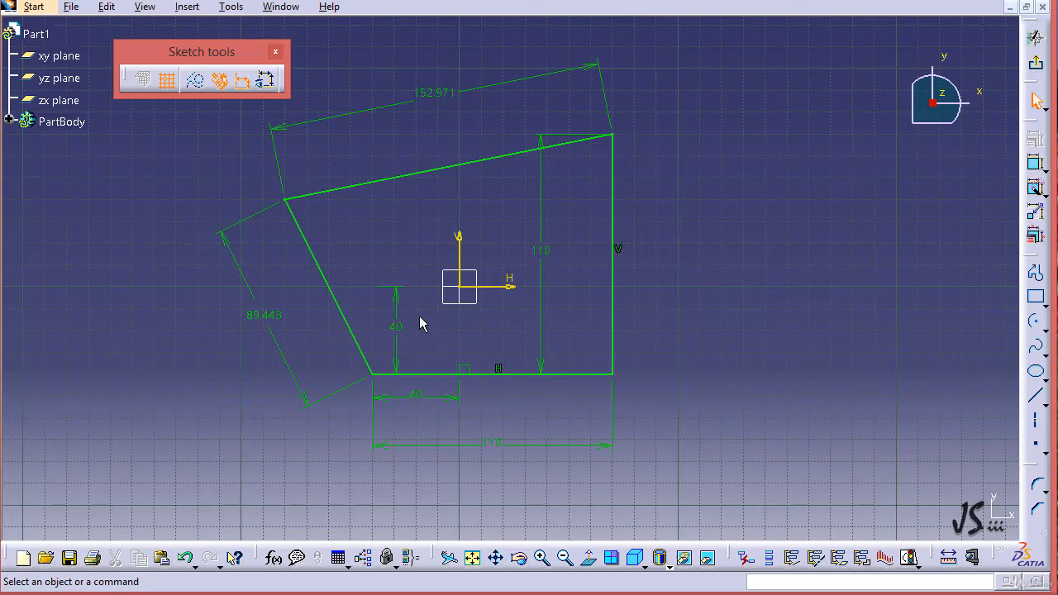
{"action": "mouse_move", "coordinate": [529, 301]}
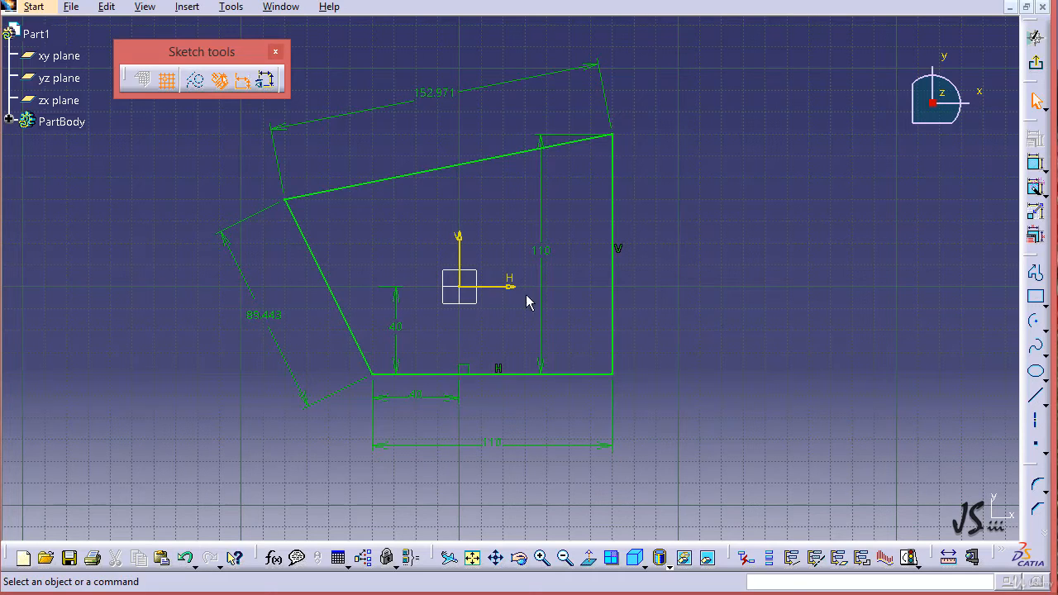